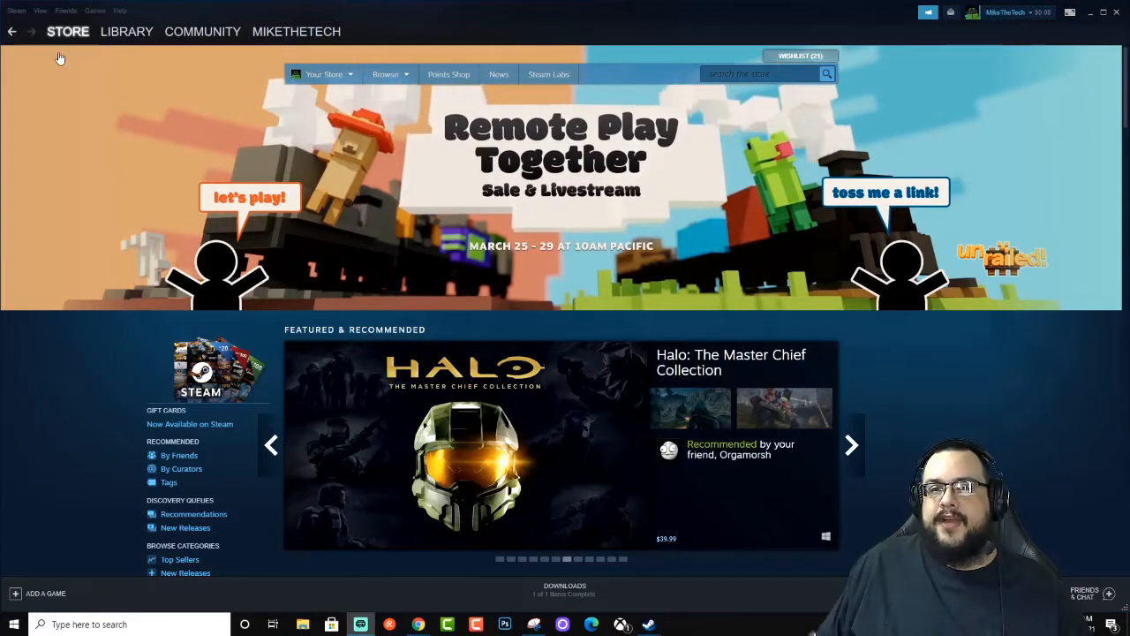
# Bring up Steam's Settings window from the client menu.
pyautogui.click(16, 10)
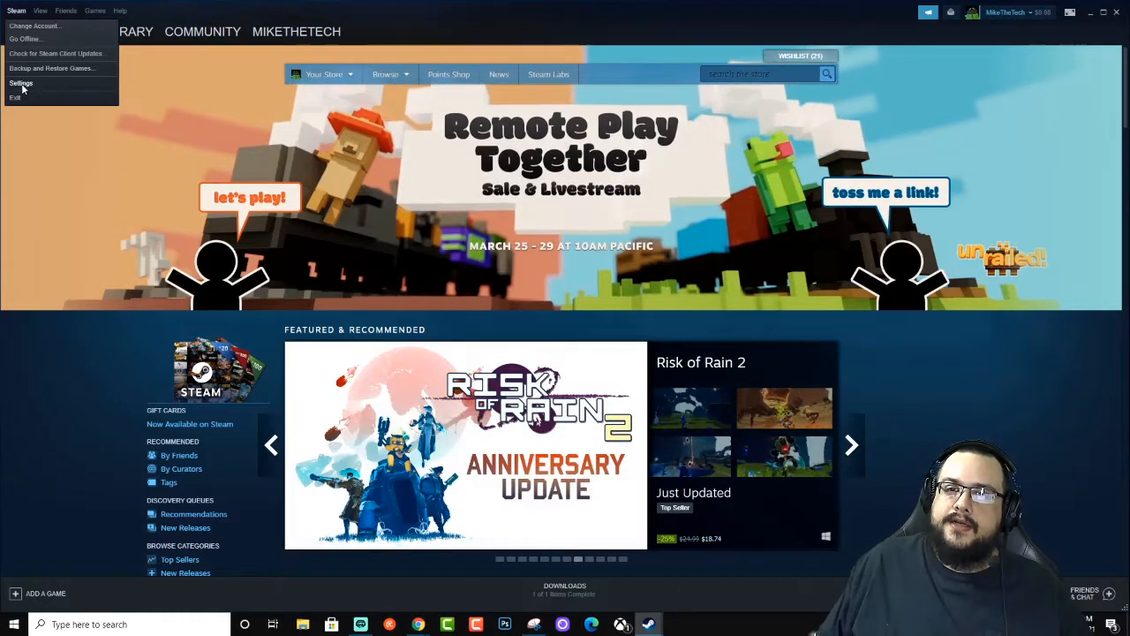
pyautogui.click(22, 83)
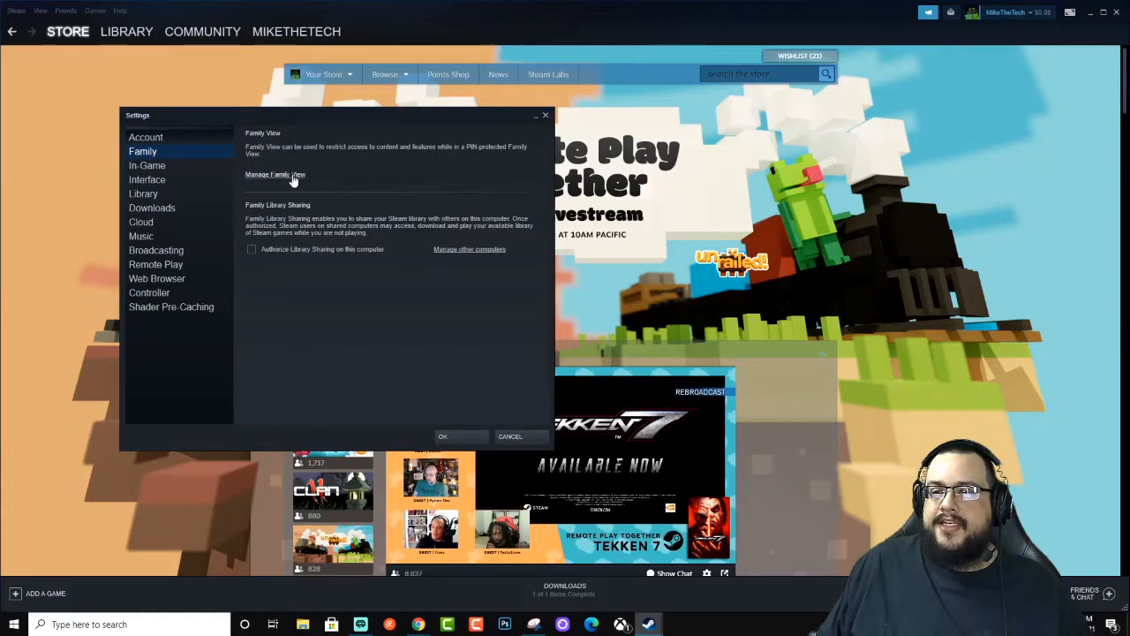
# In Manage Family View, allow All games and the Steam store, then proceed to the recovery step.
pyautogui.click(275, 174)
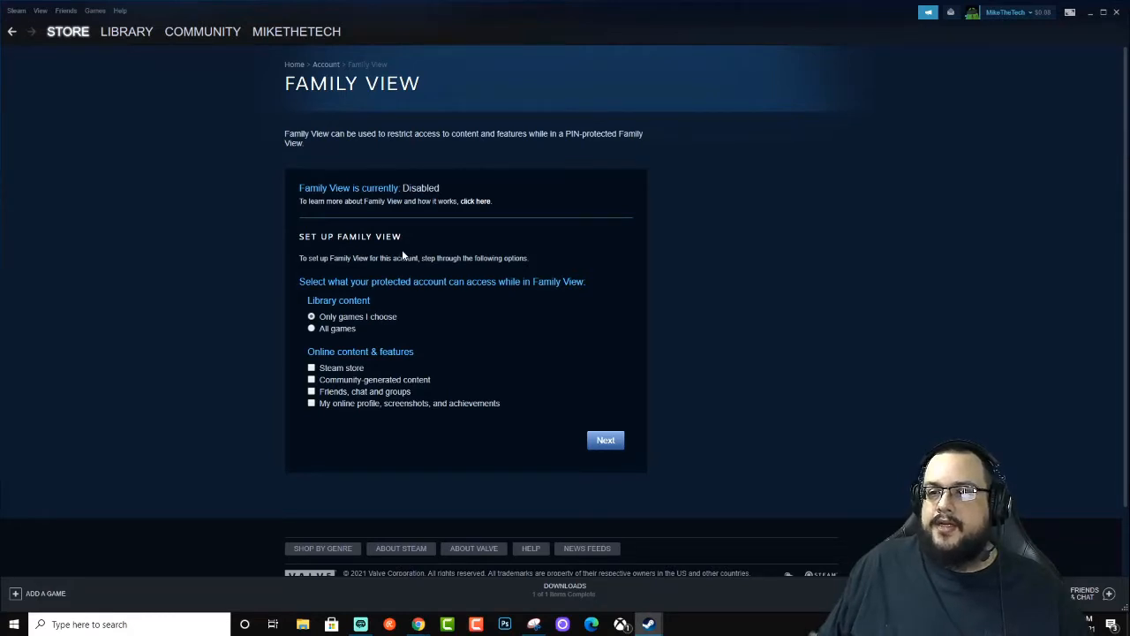
pyautogui.click(311, 327)
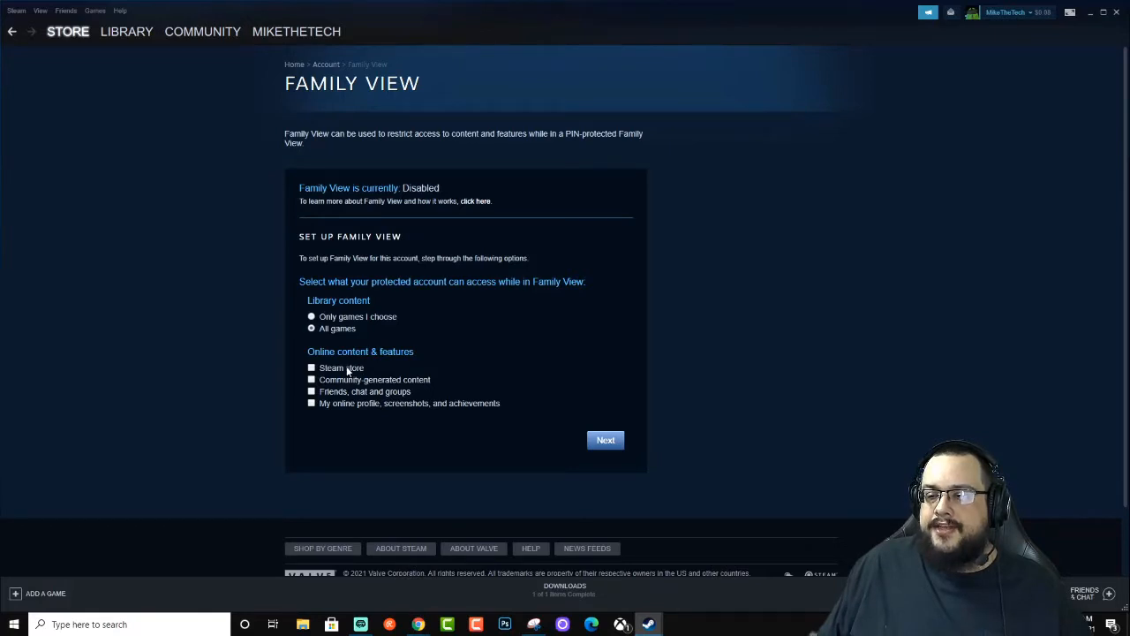
pyautogui.click(311, 367)
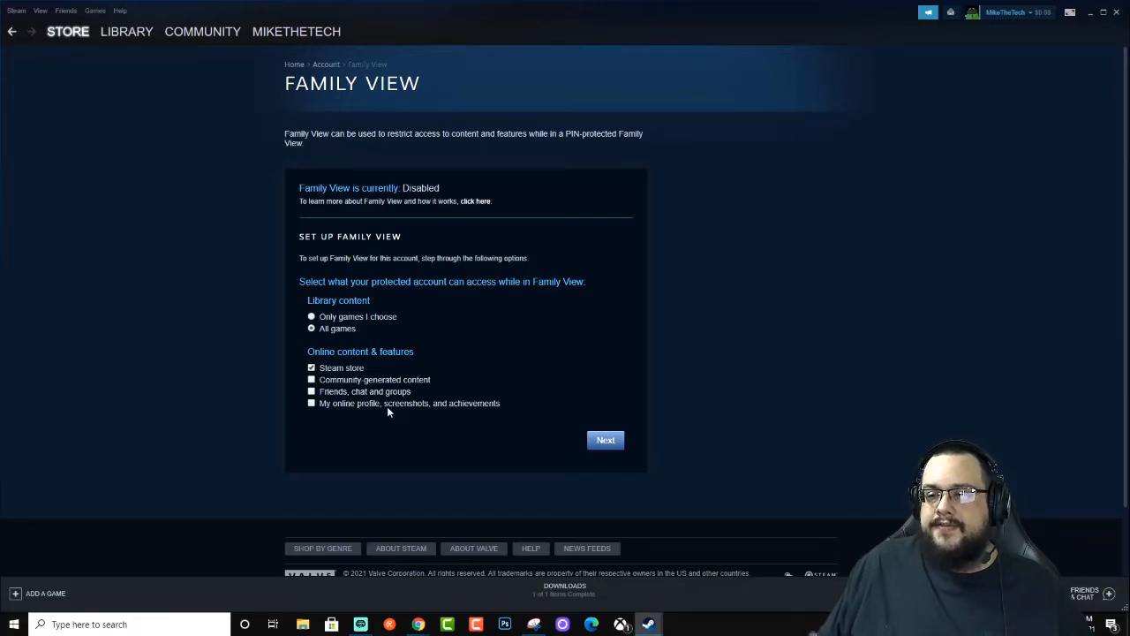
pyautogui.moveTo(392, 371)
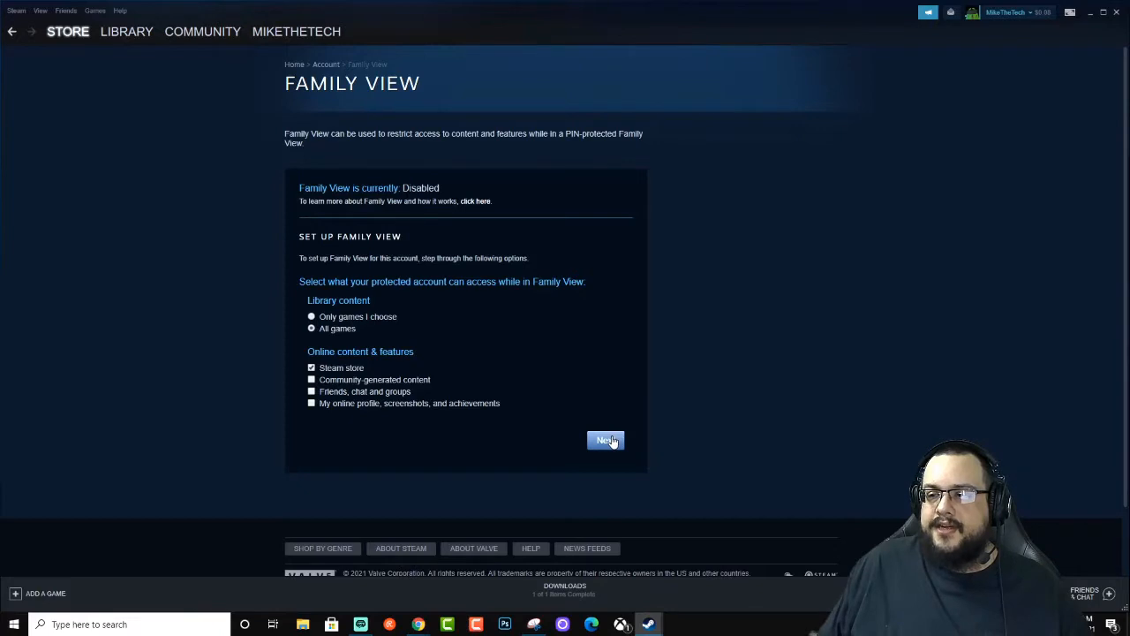
pyautogui.click(606, 442)
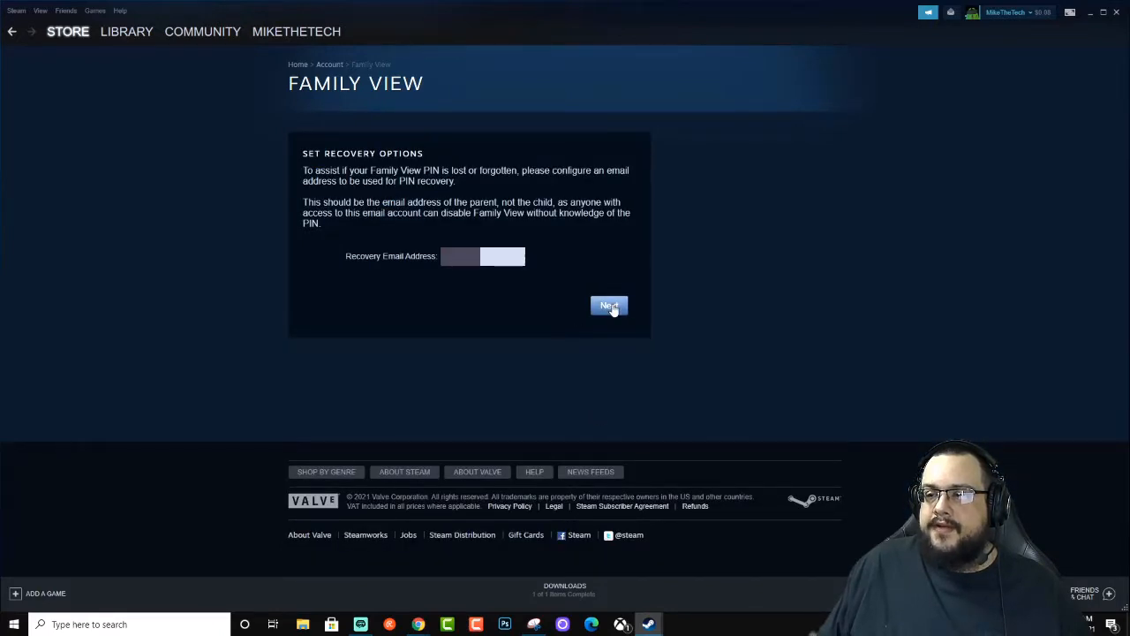
pyautogui.click(610, 303)
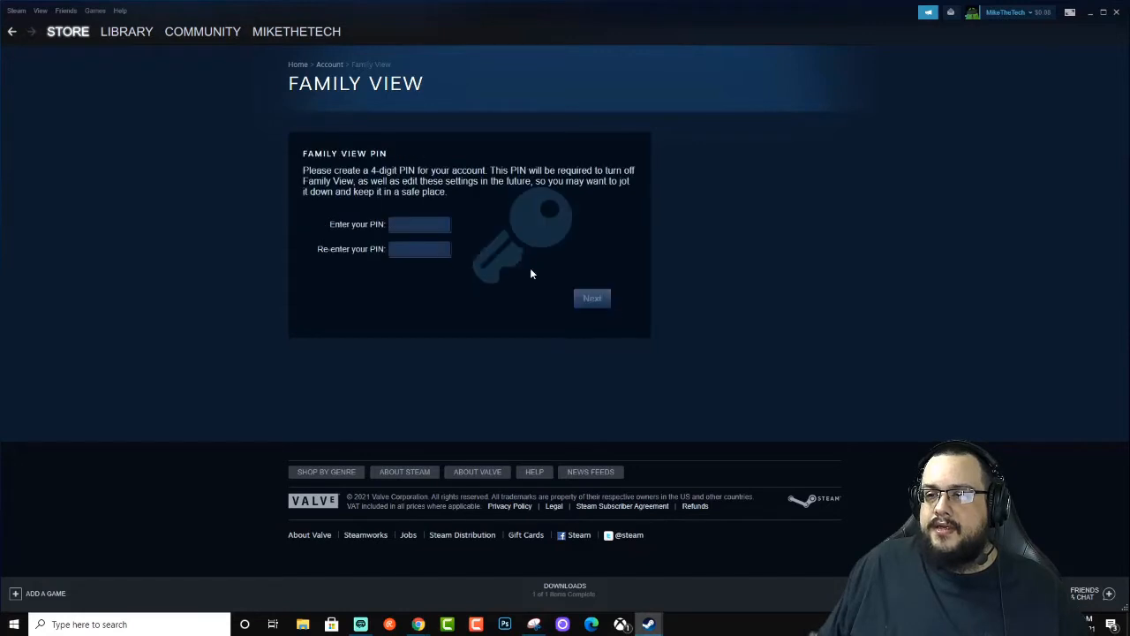
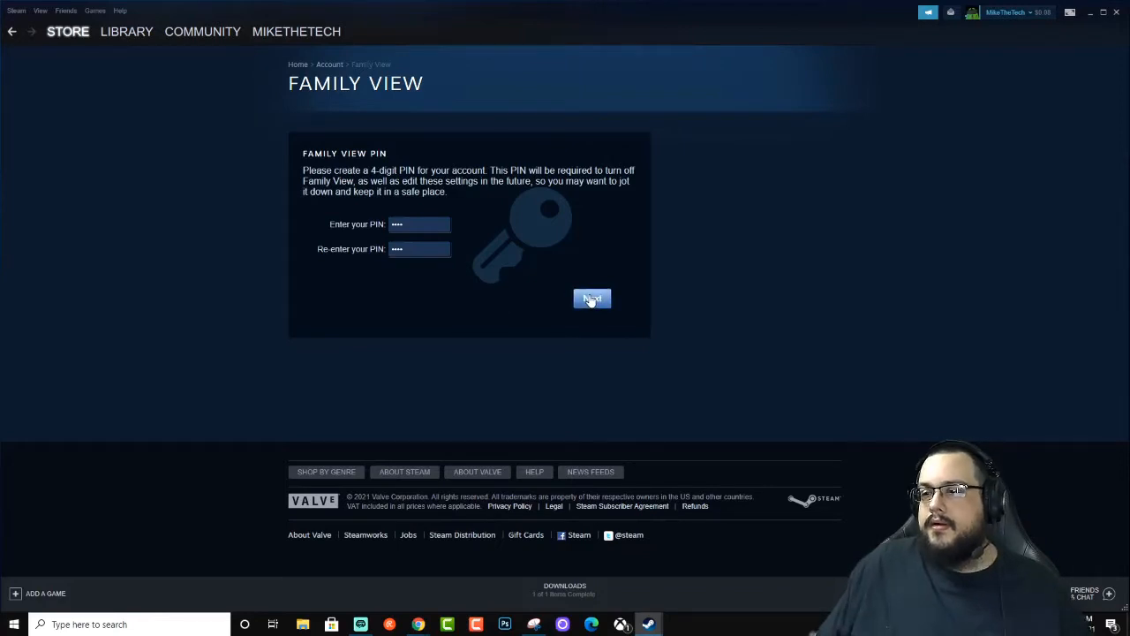
pyautogui.click(591, 299)
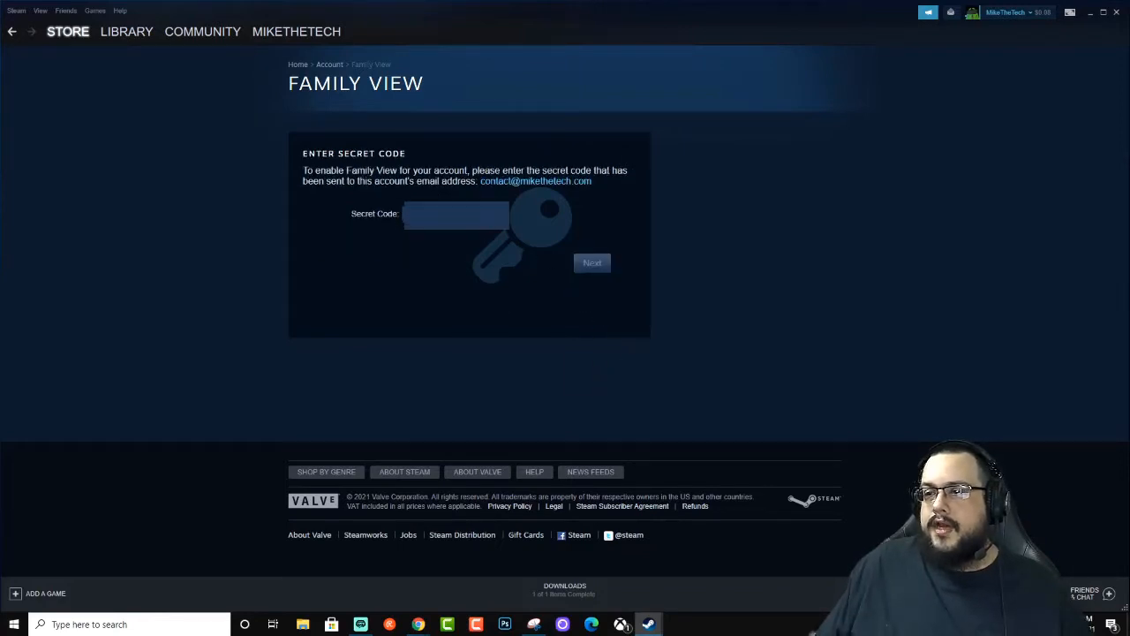
pyautogui.moveTo(431, 229)
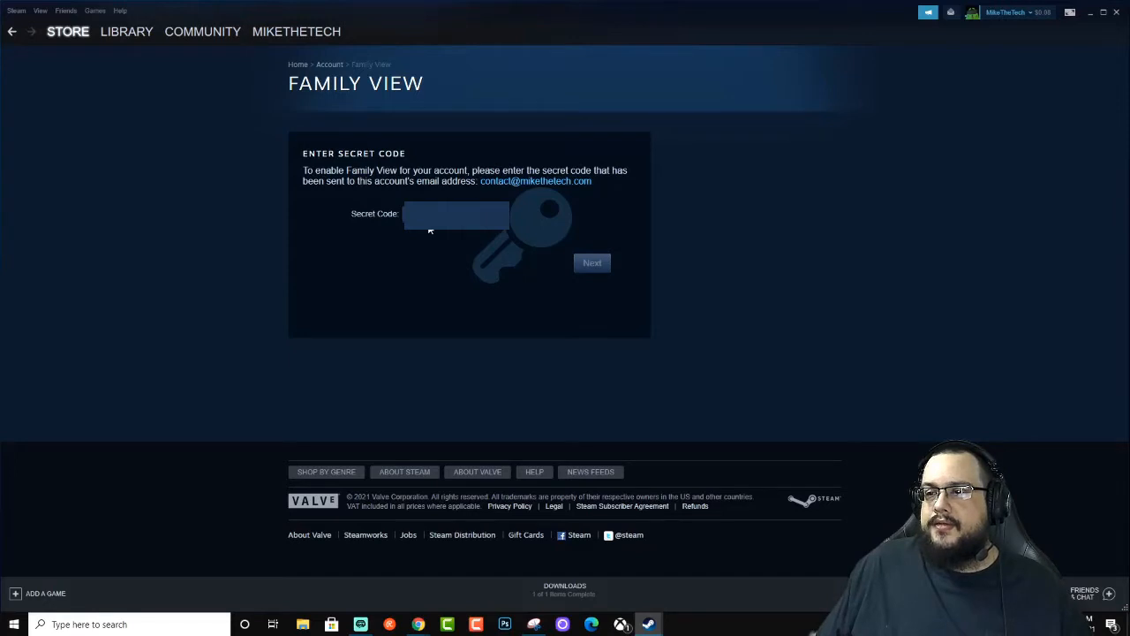
pyautogui.moveTo(395, 212)
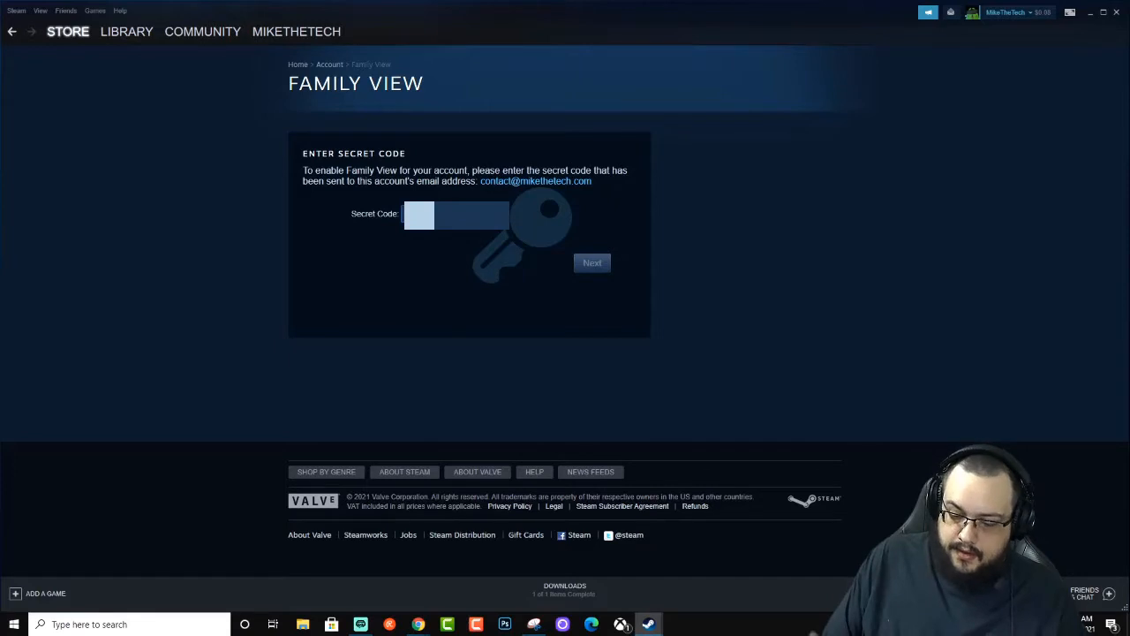
# Submit the emailed secret code to finish enabling Family View.
pyautogui.click(592, 261)
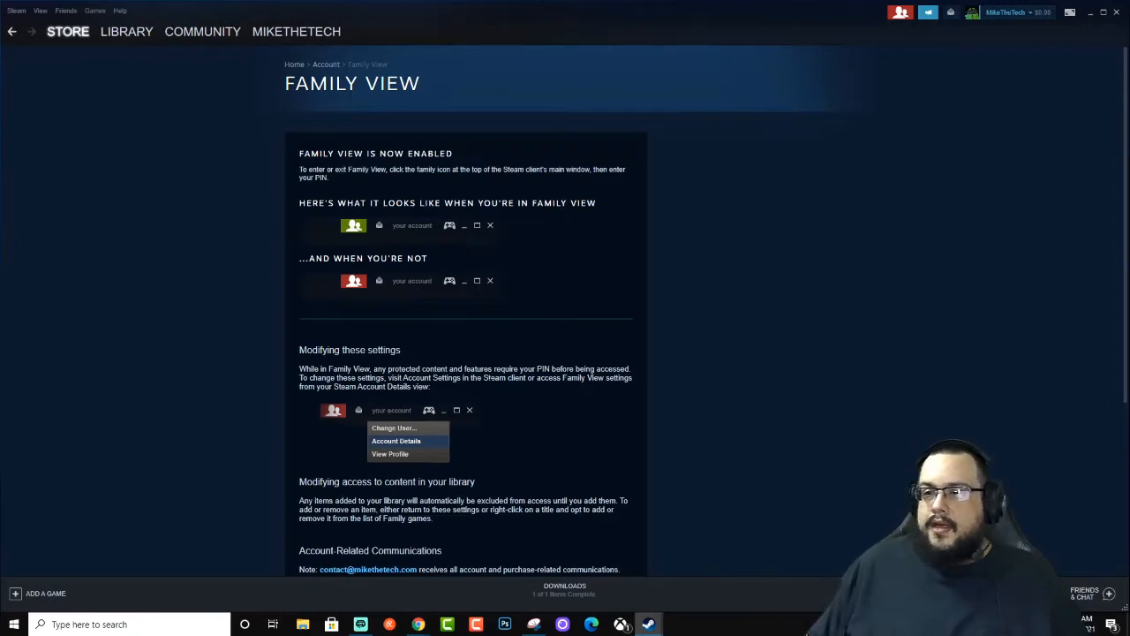
pyautogui.moveTo(498, 168)
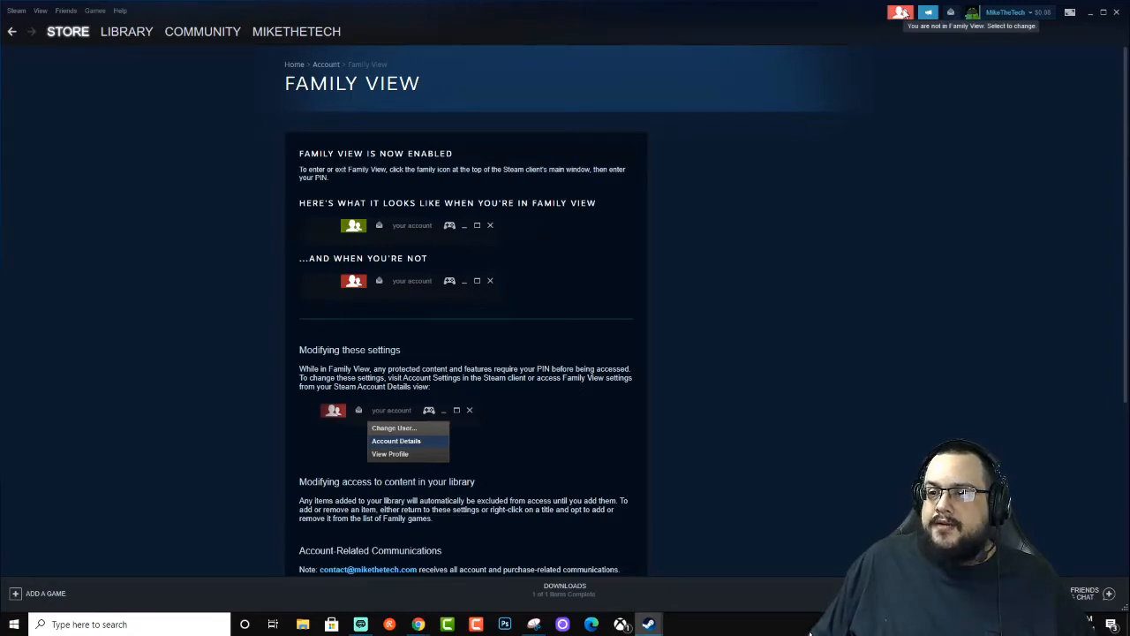
# Activate Family View from the top-bar icon and confirm the switch.
pyautogui.click(901, 13)
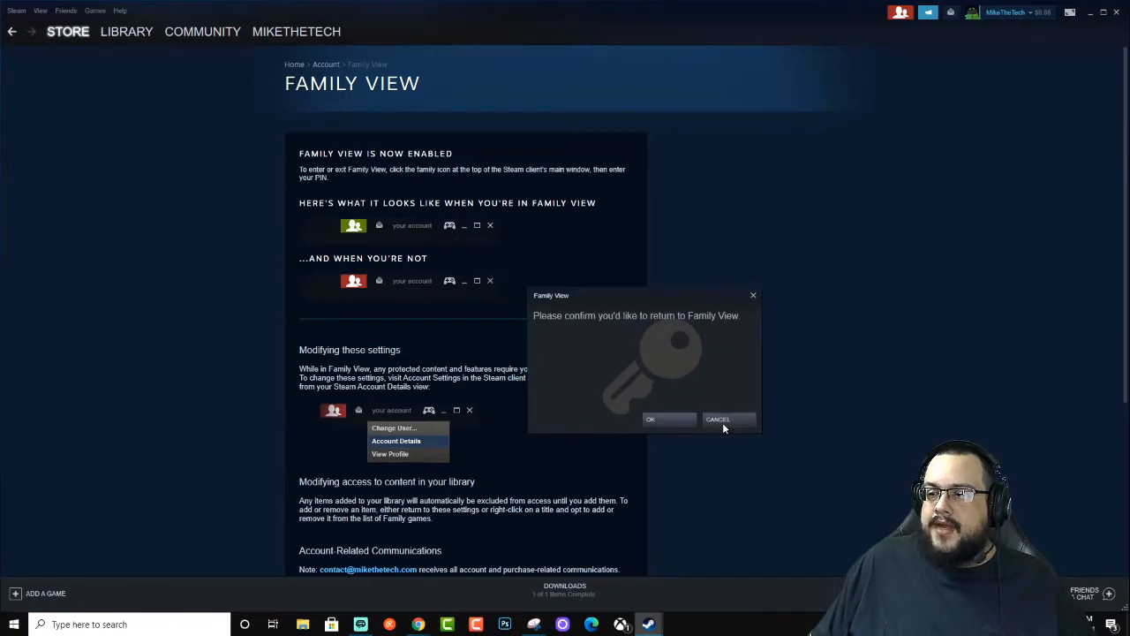
pyautogui.click(718, 419)
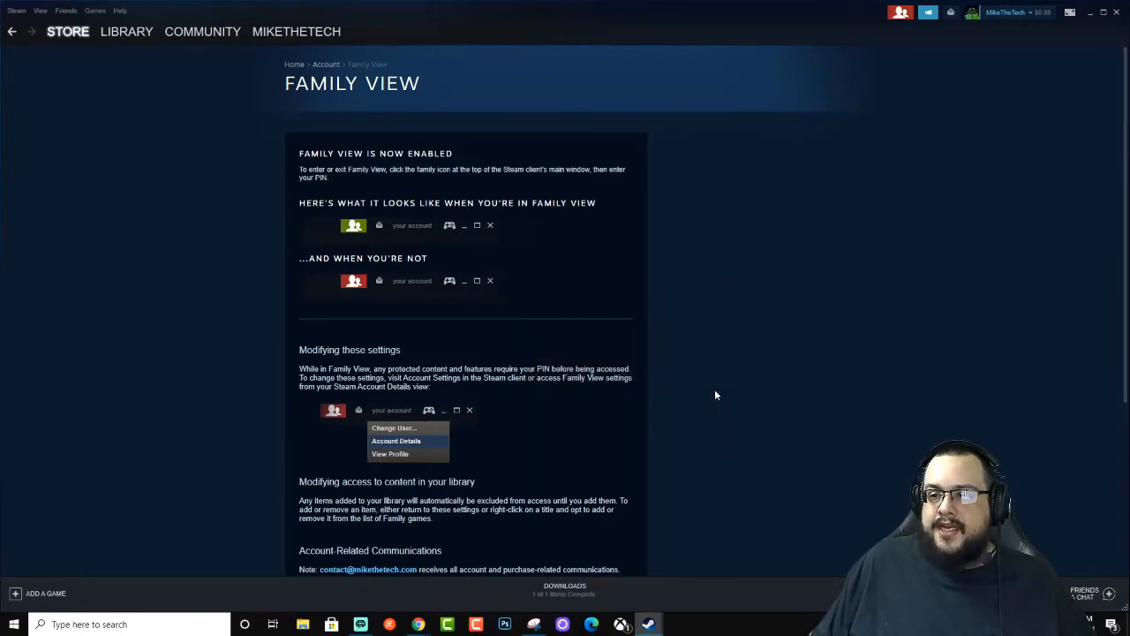
pyautogui.scroll(-3)
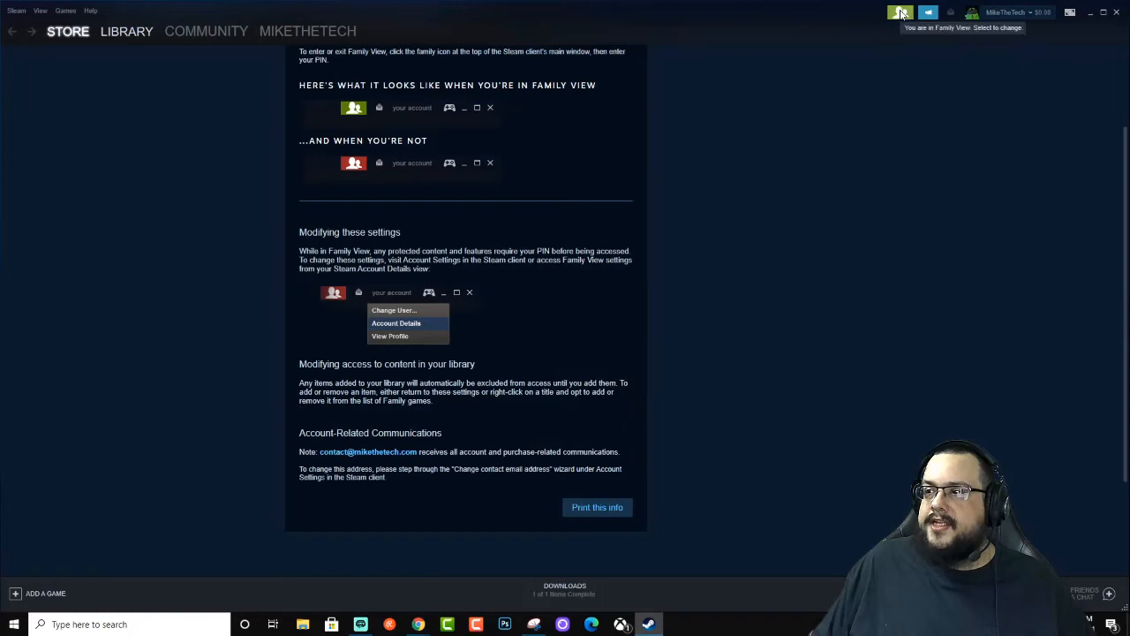
pyautogui.moveTo(491, 429)
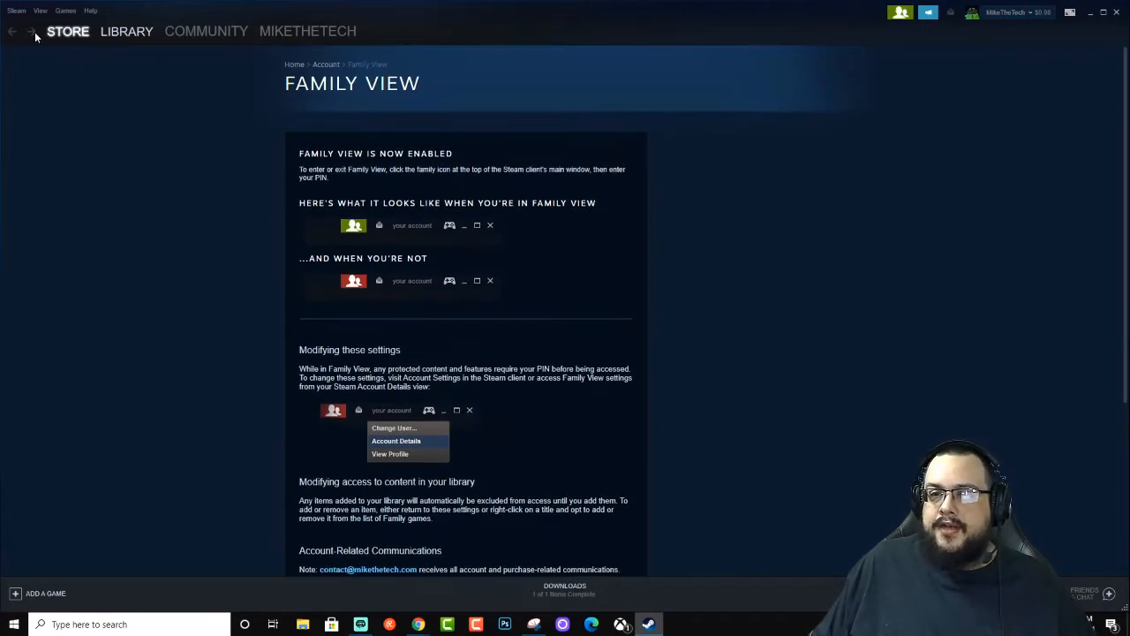
# Exit Family View via the Steam menu, then return to the Settings window.
pyautogui.click(16, 10)
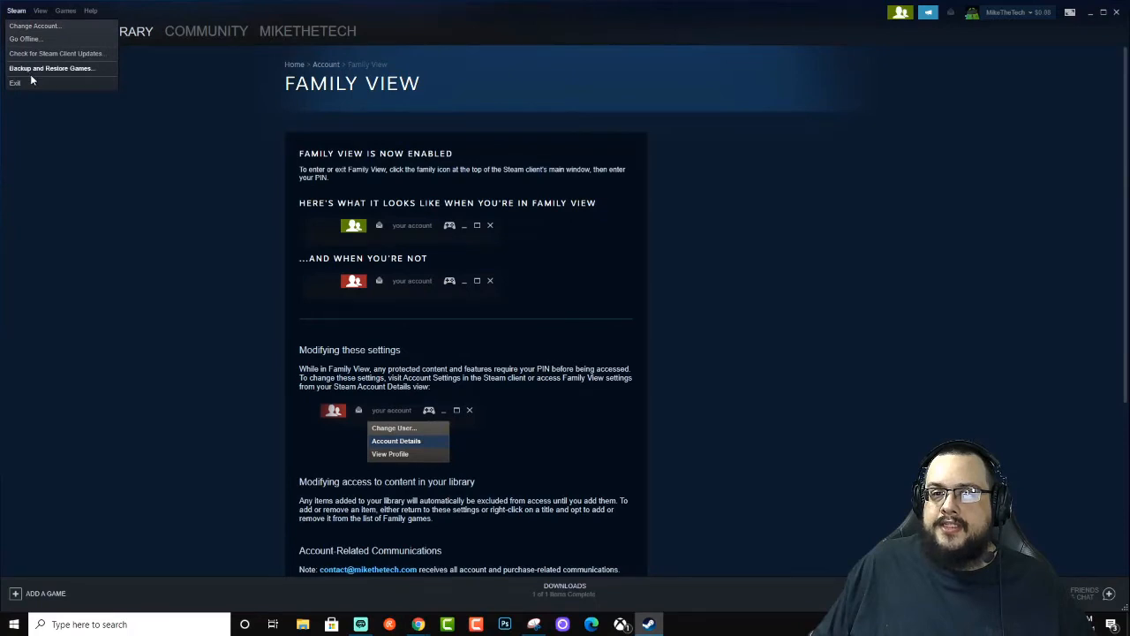
pyautogui.click(67, 32)
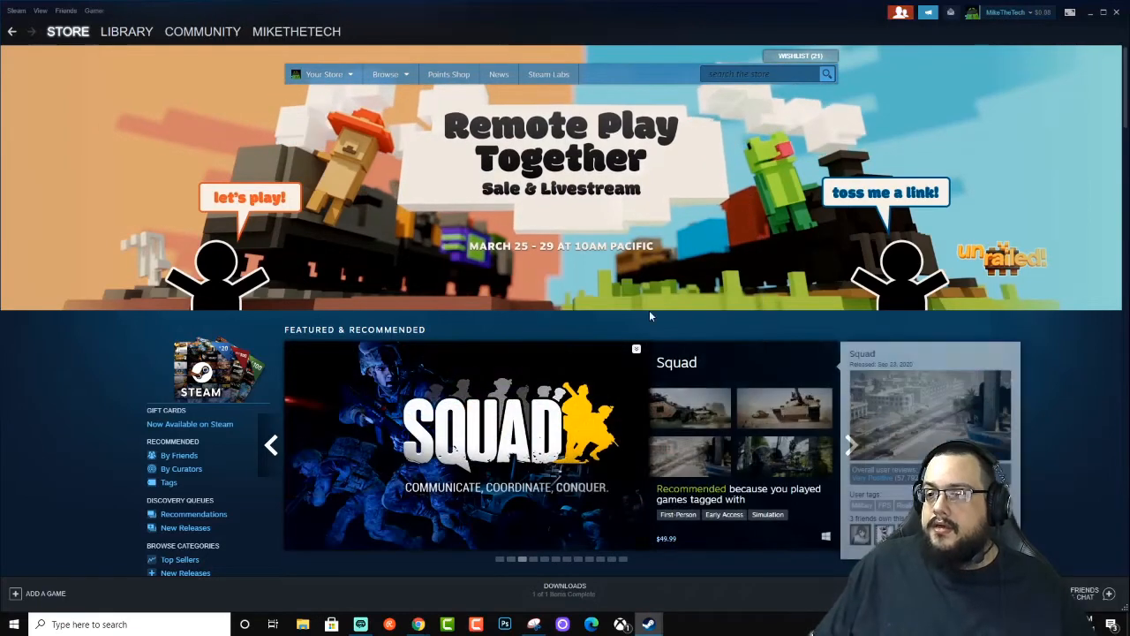
pyautogui.click(16, 11)
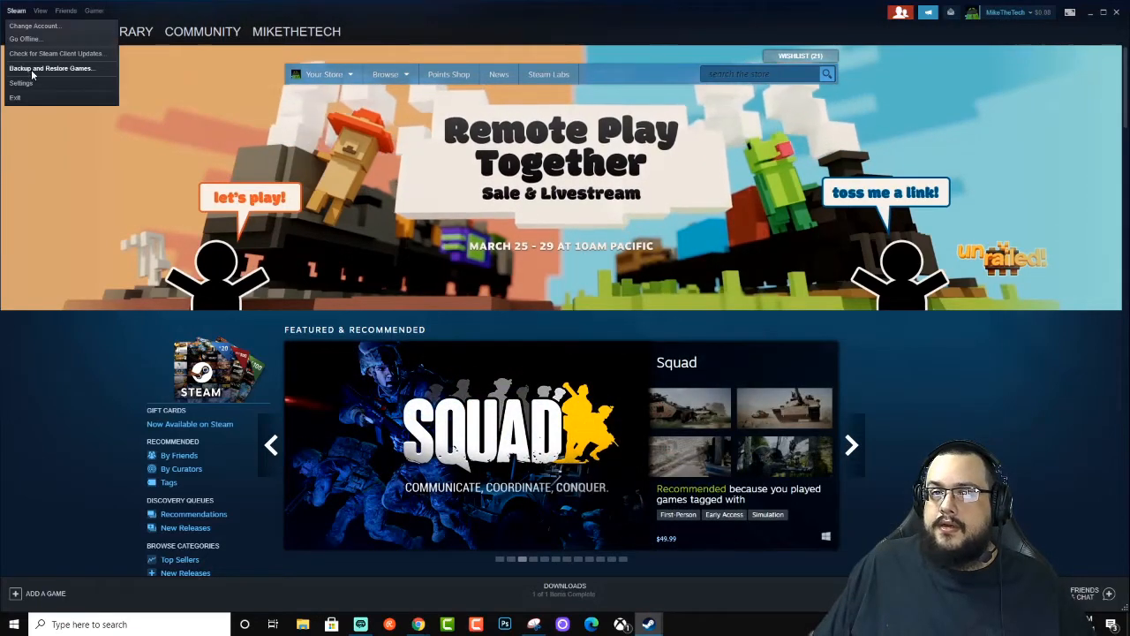
pyautogui.click(21, 83)
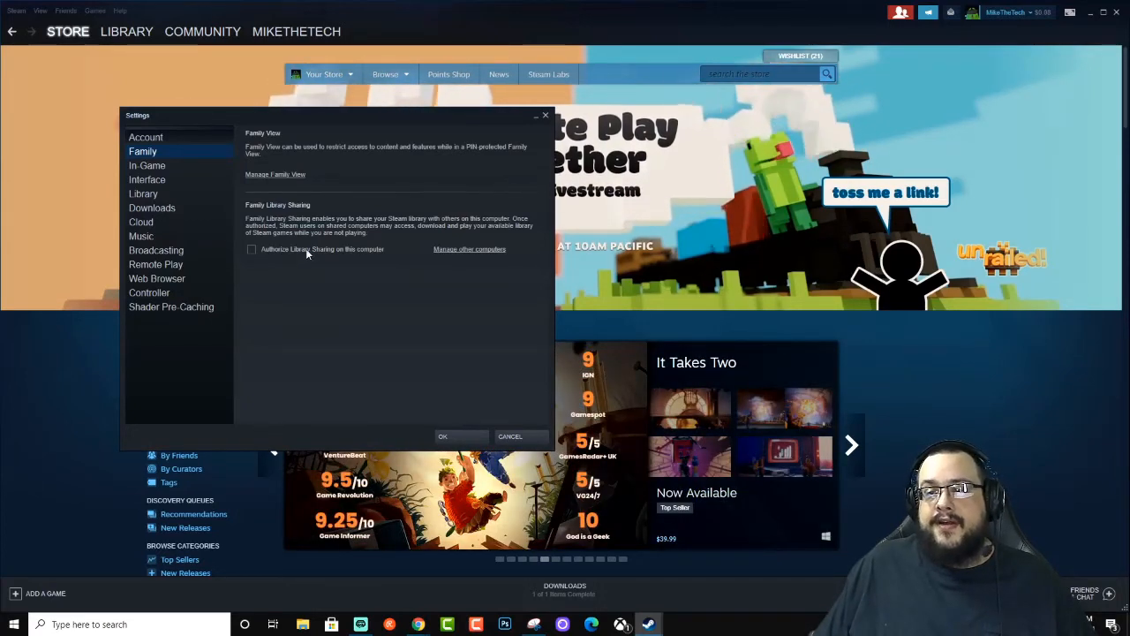
pyautogui.moveTo(251, 249)
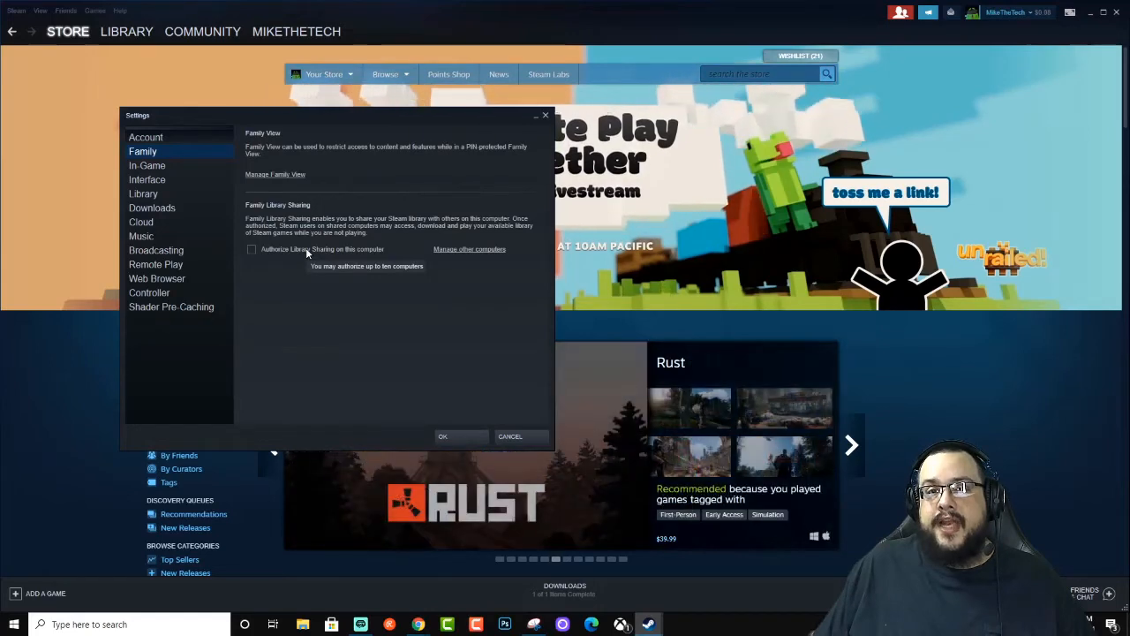
pyautogui.moveTo(259, 332)
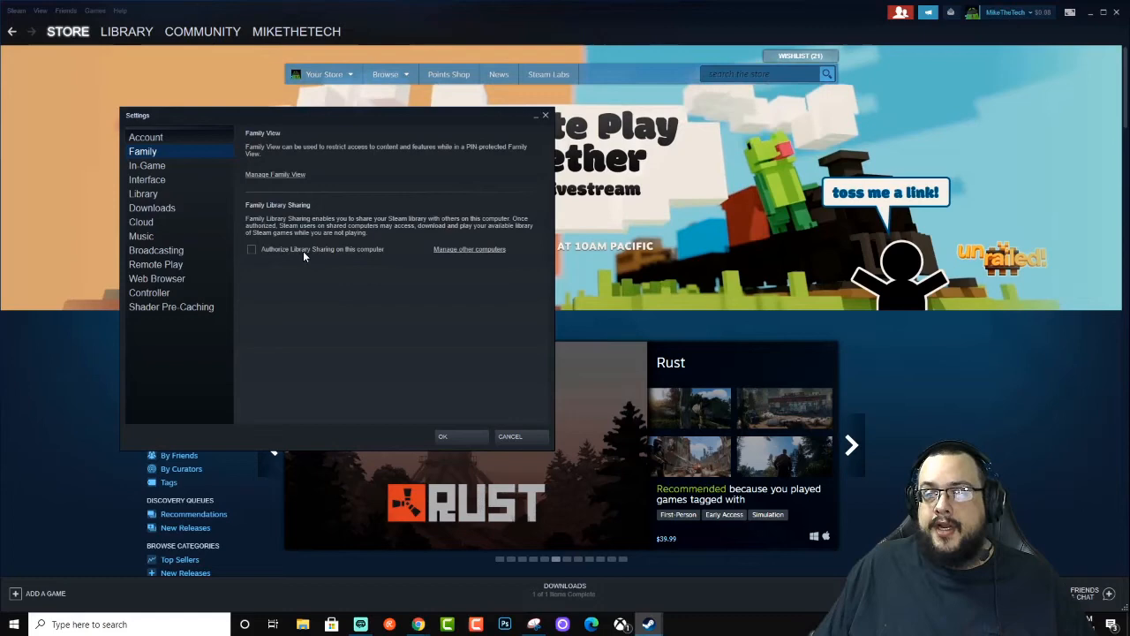
# Enable 'Authorize Library Sharing on this computer' and confirm with OK.
pyautogui.click(251, 249)
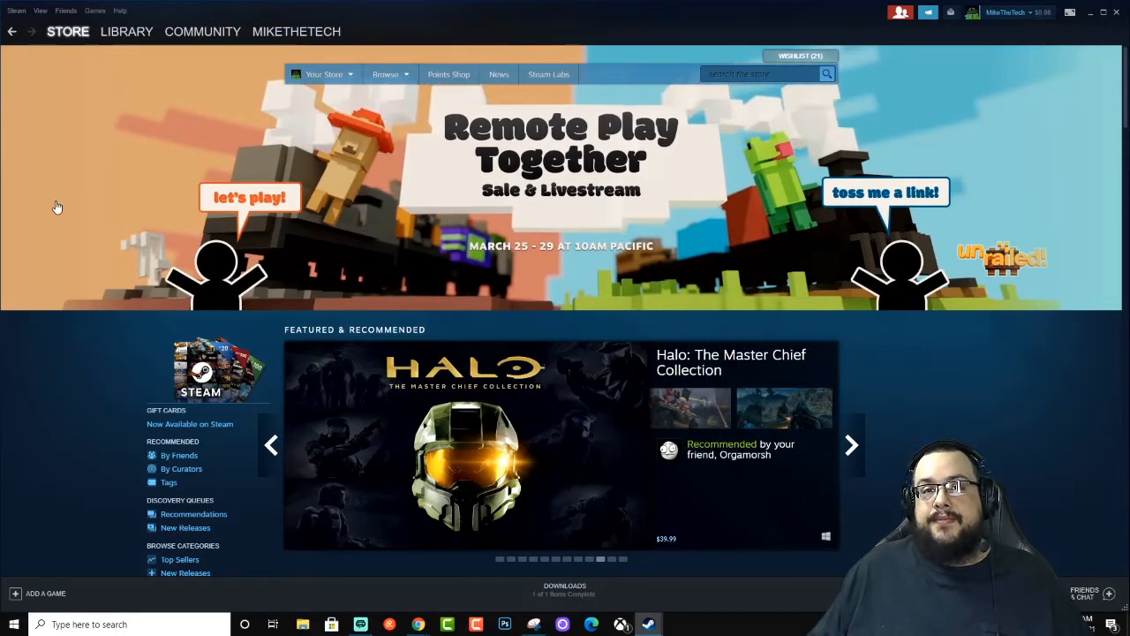
pyautogui.click(851, 445)
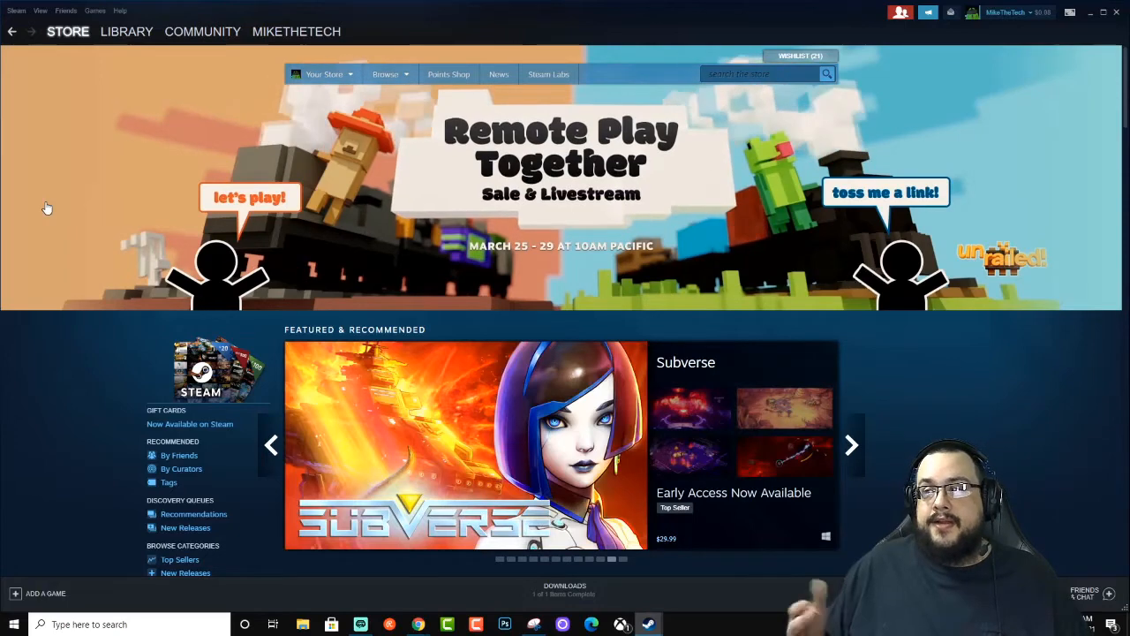